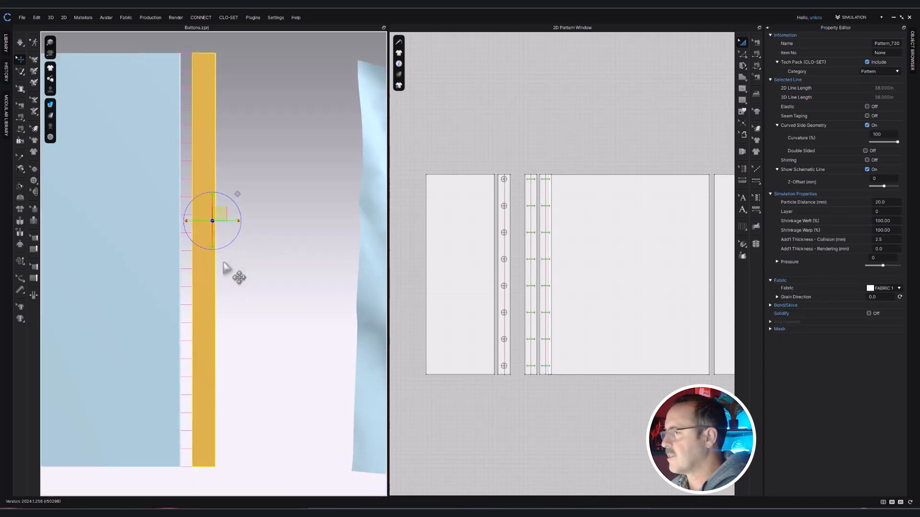
Select the orange placard pattern to prepare for adding buttons
{"action": "left_click", "coordinate": [459, 274]}
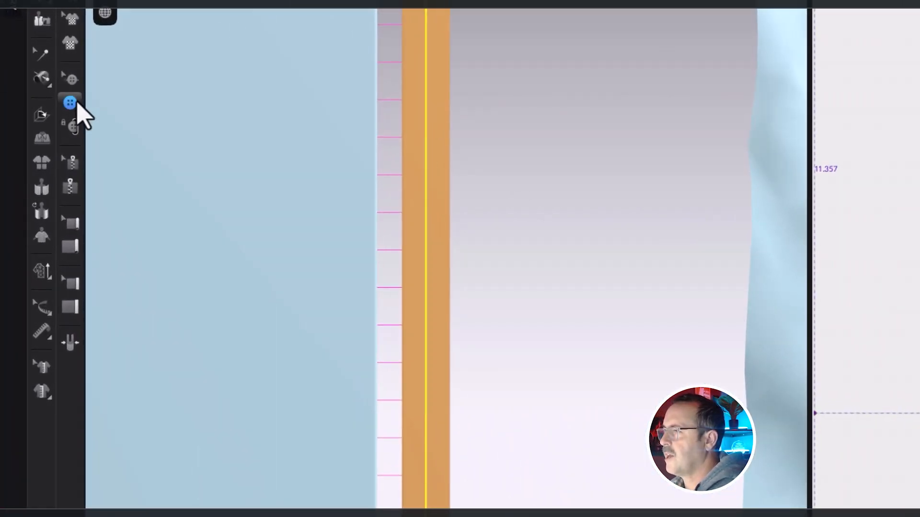
{"action": "mouse_move", "coordinate": [69, 102]}
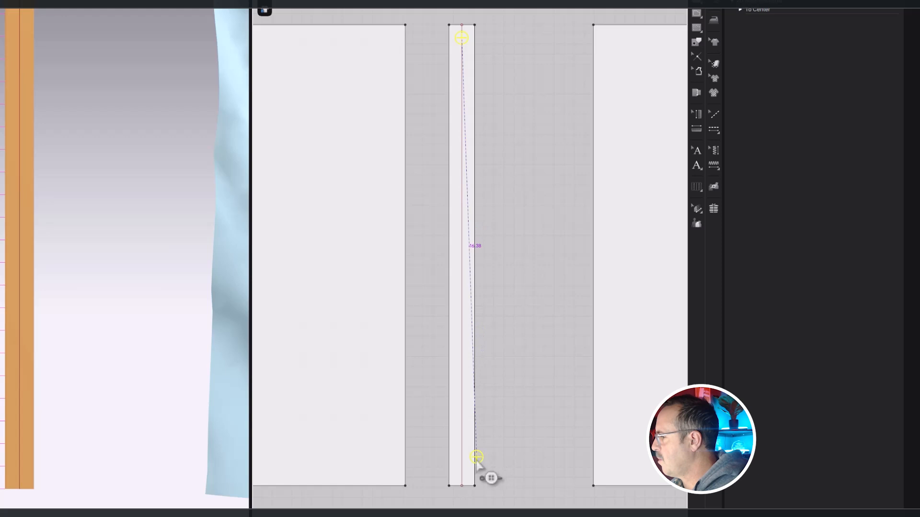
Lay a line of four buttons along the placard at 5.5 in intervals
{"action": "left_click_drag", "start_coordinate": [476, 457], "coordinate": [462, 471]}
{"action": "type", "text": "5"}
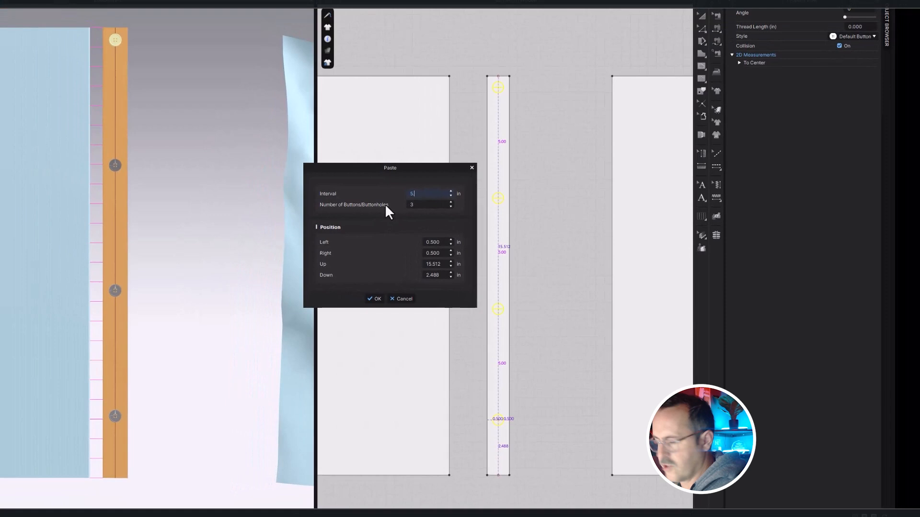
{"action": "type", "text": ".5"}
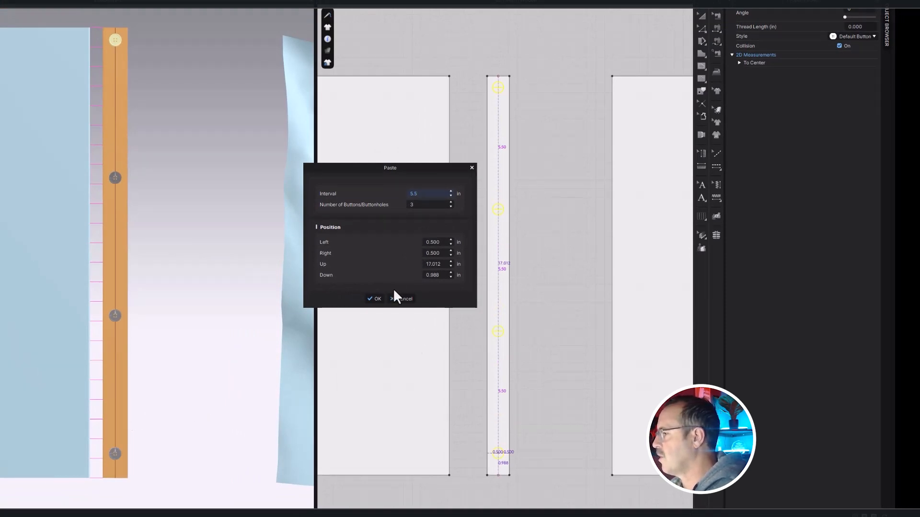
{"action": "left_click", "coordinate": [374, 298]}
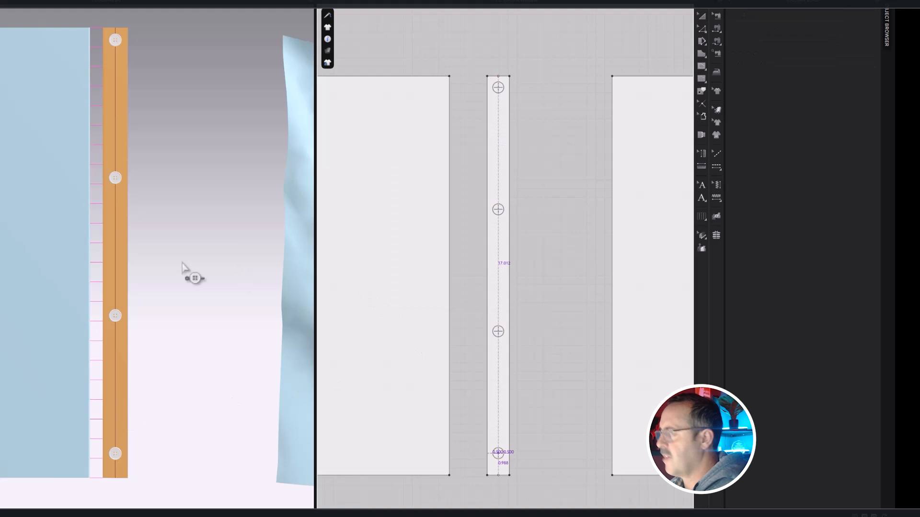
{"action": "left_click", "coordinate": [115, 258]}
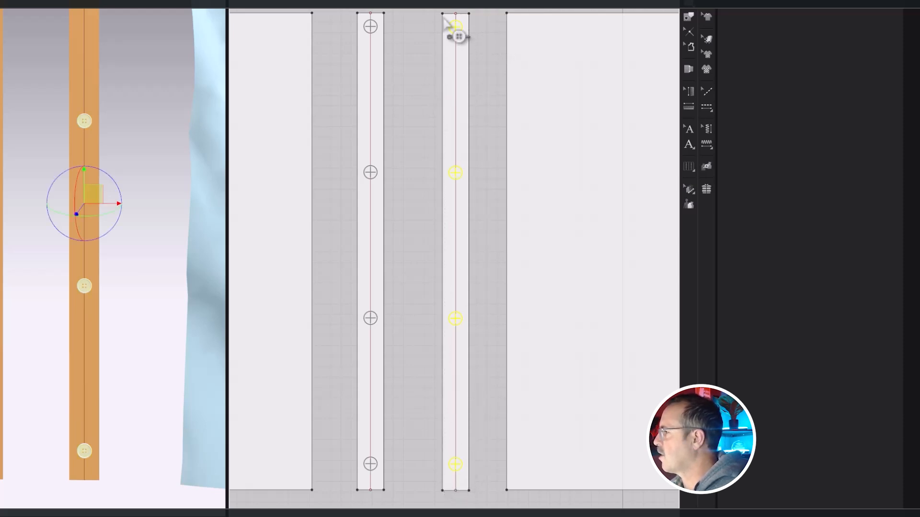
Convert the copied buttons on the second placard into buttonholes
{"action": "right_click", "coordinate": [454, 35]}
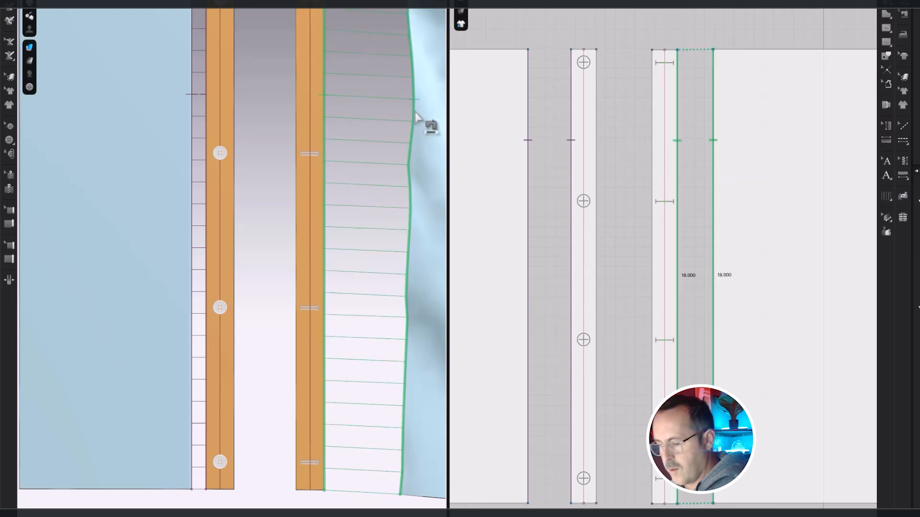
Move the large fabric panel to the ground centre
{"action": "right_click", "coordinate": [426, 131]}
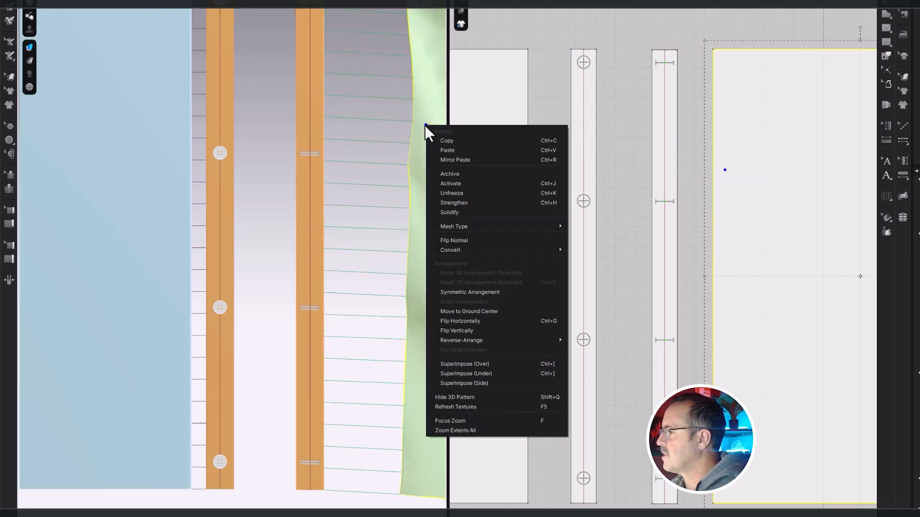
{"action": "mouse_move", "coordinate": [469, 311]}
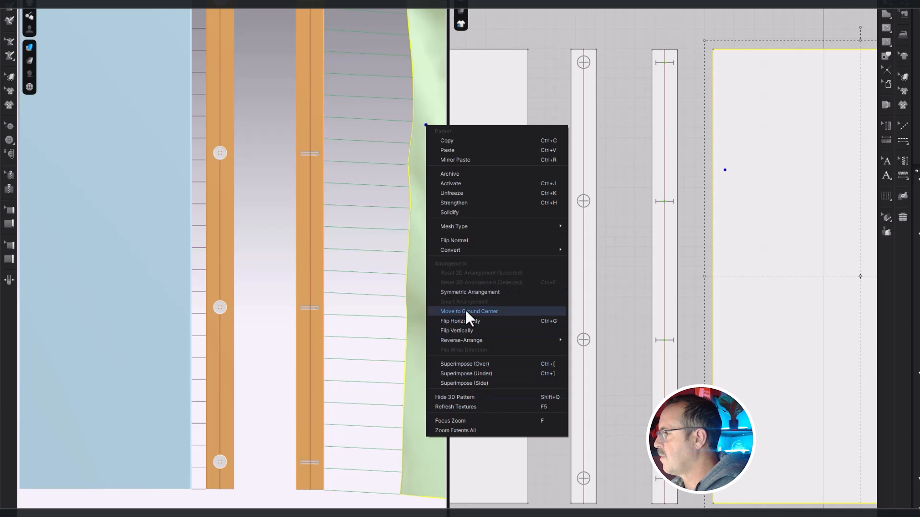
{"action": "left_click", "coordinate": [469, 311]}
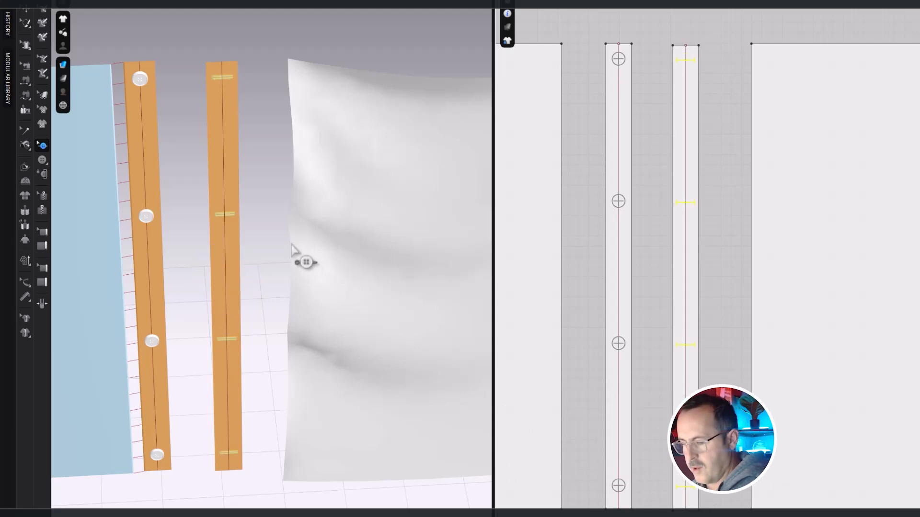
Start fastening a placard button with the Fasten Button tool
{"action": "left_click", "coordinate": [222, 235]}
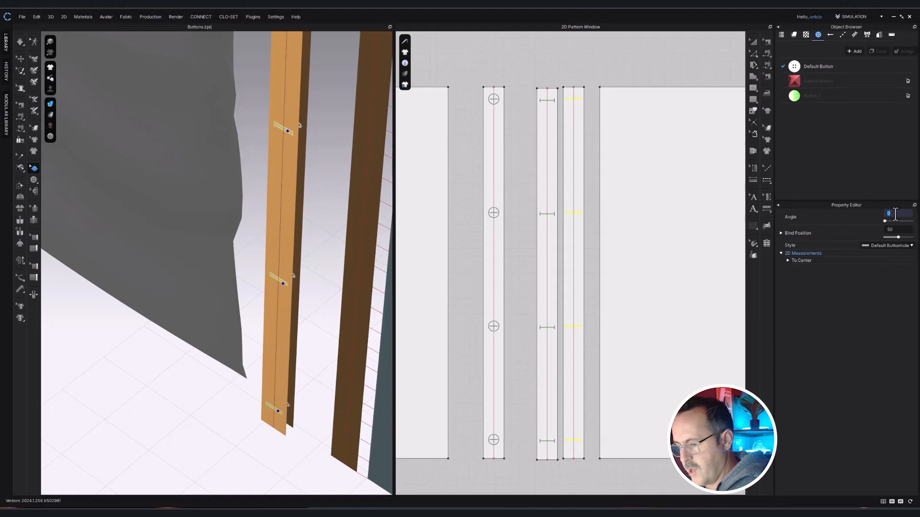
Set the buttonhole angle to 180
{"action": "type", "text": "180"}
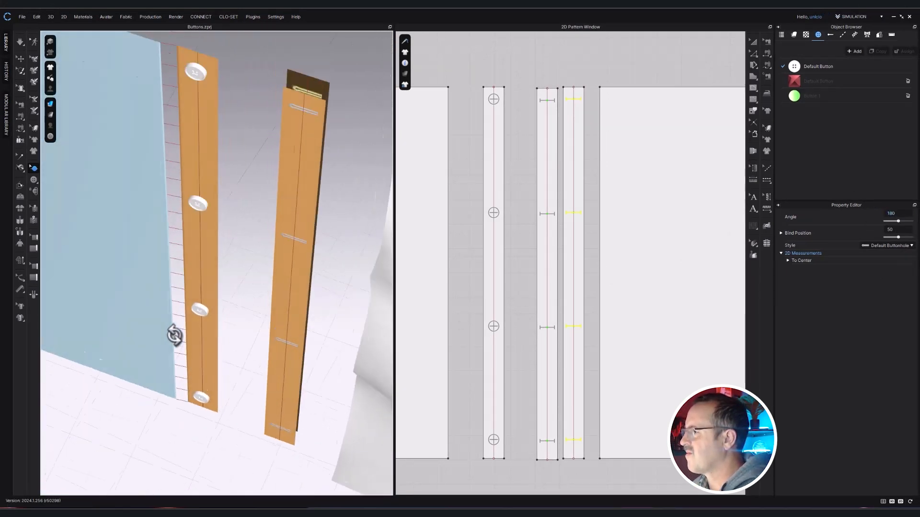
Orbit the view around the two fastened placards
{"action": "left_click_drag", "start_coordinate": [175, 335], "coordinate": [217, 327]}
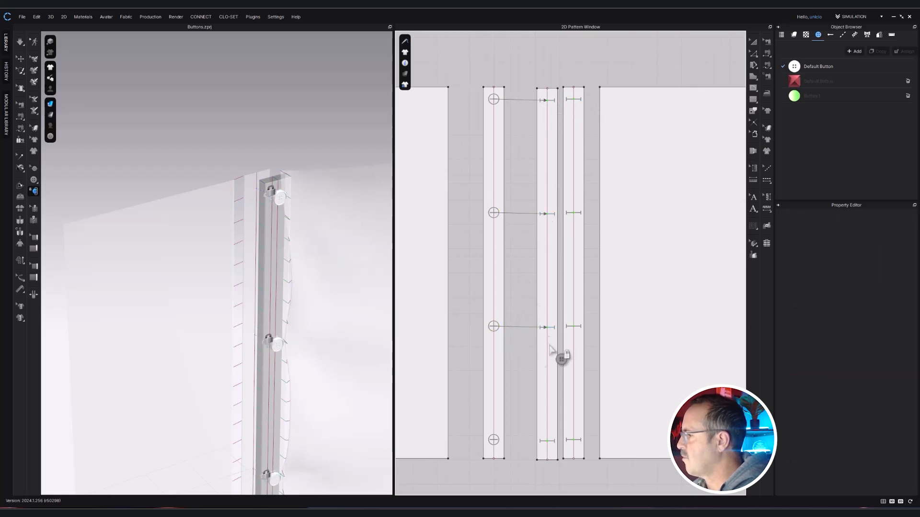
{"action": "mouse_move", "coordinate": [423, 416]}
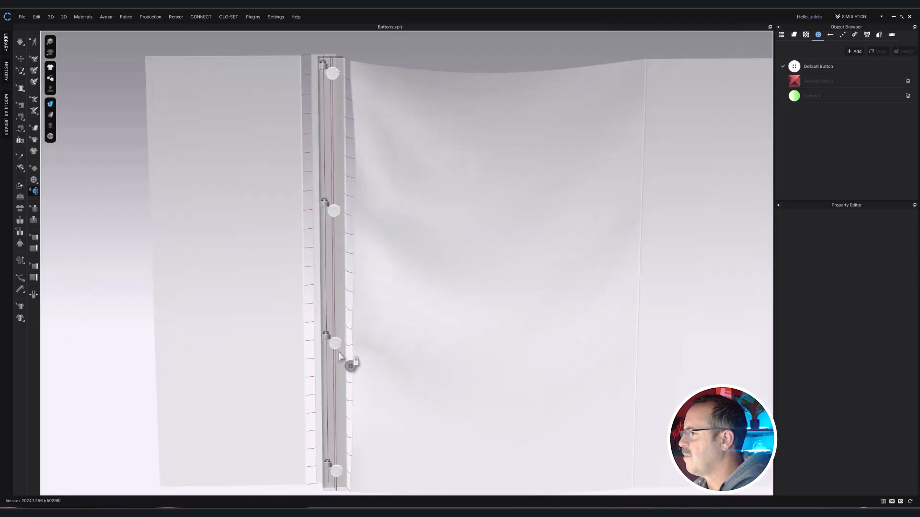
{"action": "left_click", "coordinate": [793, 34]}
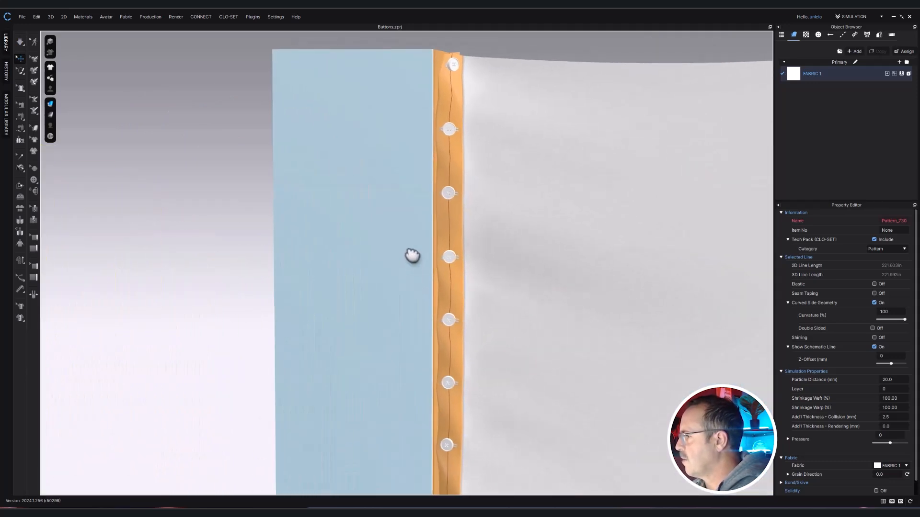
Browse Button 2's shape list without changing it, then view Button 1 properties
{"action": "left_click_drag", "start_coordinate": [412, 255], "coordinate": [427, 276]}
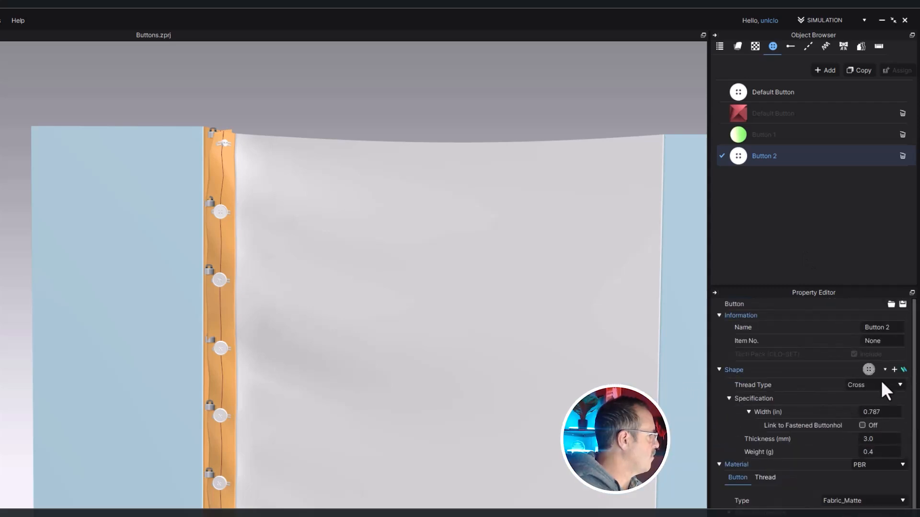
{"action": "left_click", "coordinate": [884, 370]}
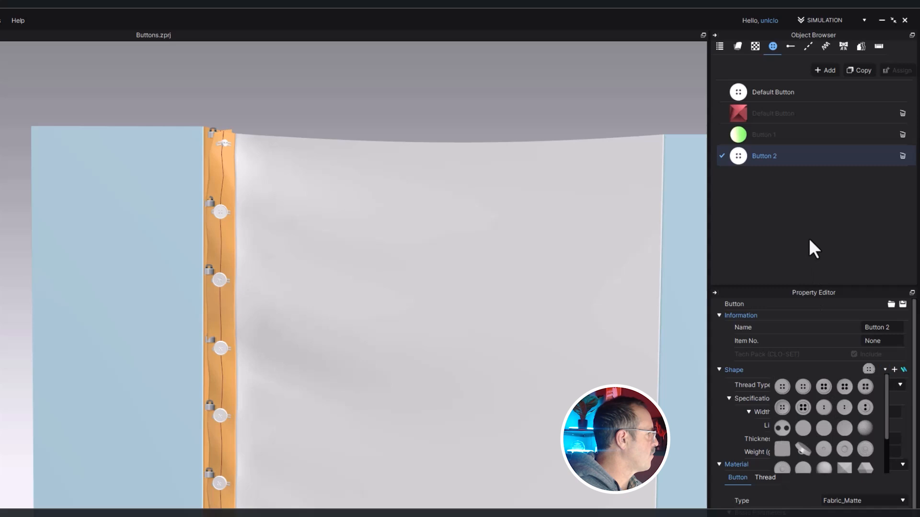
{"action": "left_click", "coordinate": [763, 134]}
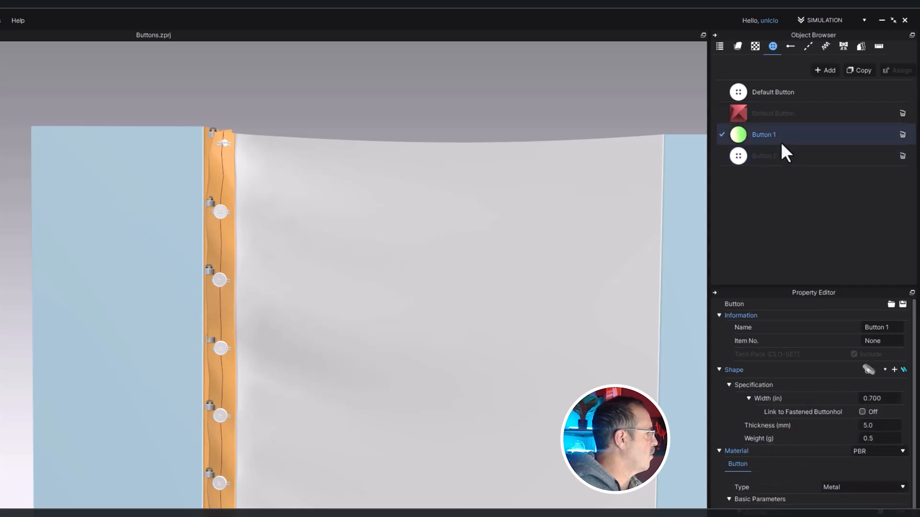
{"action": "left_click", "coordinate": [873, 399]}
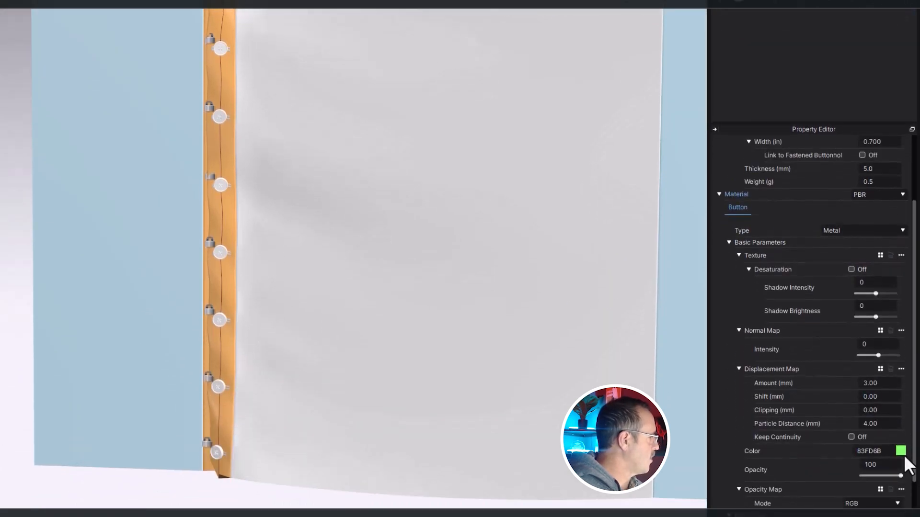
{"action": "scroll", "scroll_direction": "down", "scroll_amount": 3}
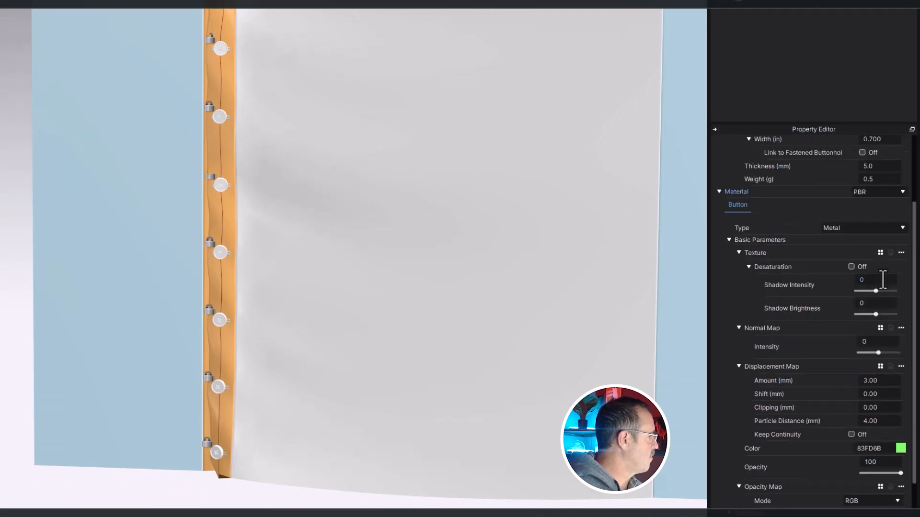
{"action": "left_click", "coordinate": [863, 228]}
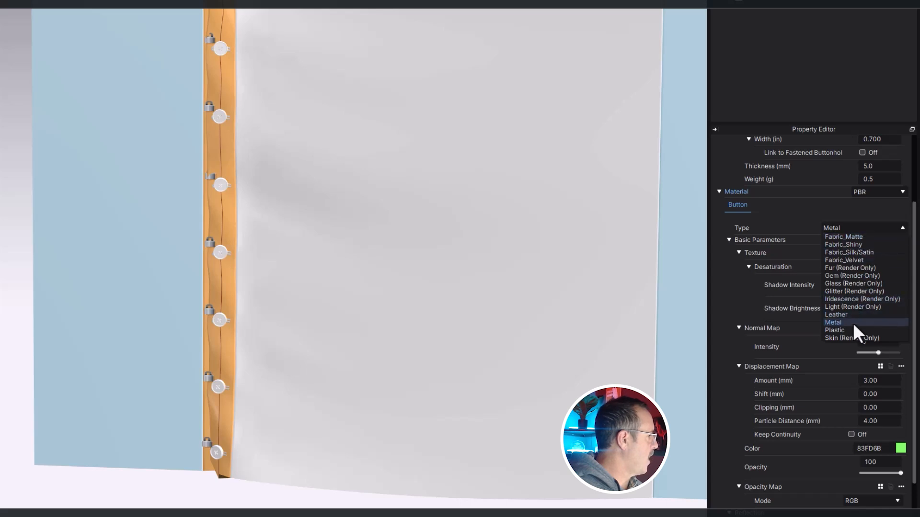
{"action": "left_click", "coordinate": [833, 322]}
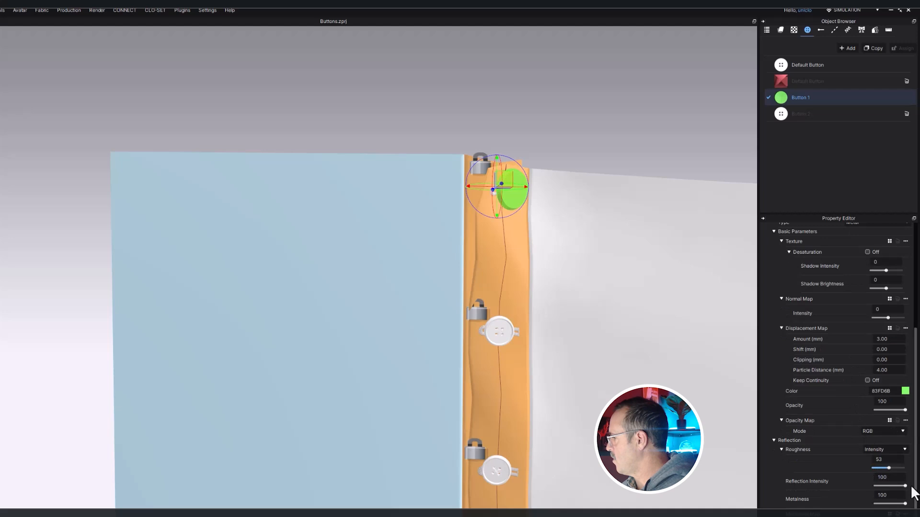
Lower the green Button 1 reflection intensity to 49
{"action": "left_click_drag", "start_coordinate": [900, 486], "coordinate": [889, 486]}
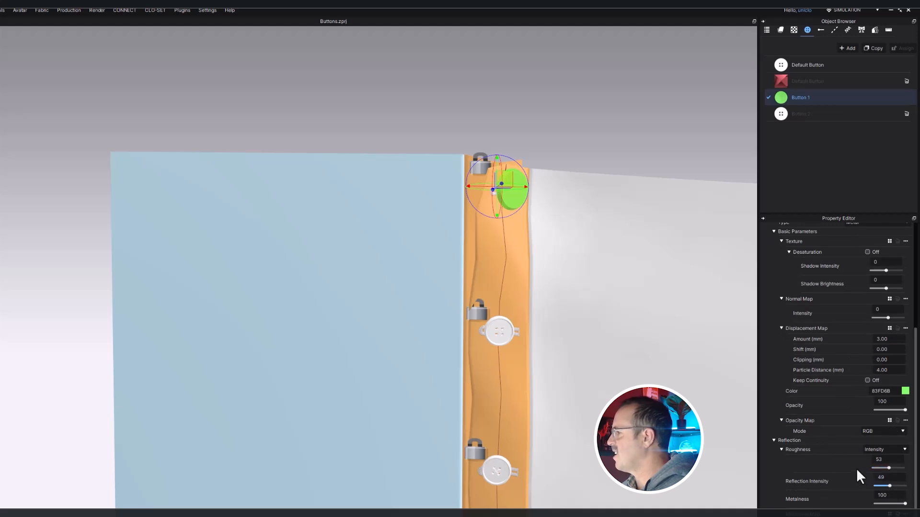